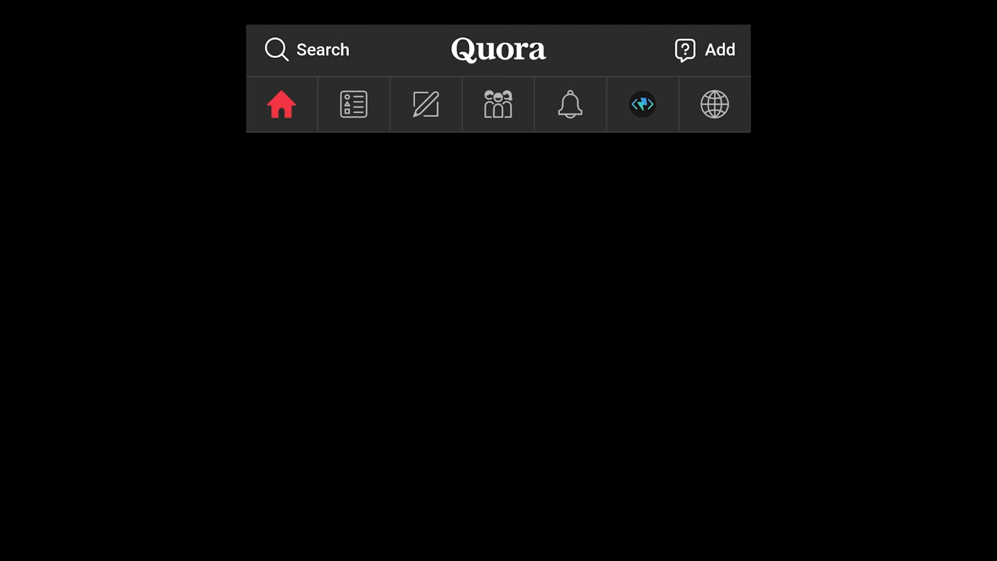
- Bring up Quora's Add Question dialog and its tips from the header's Add button
left_click(353, 104)
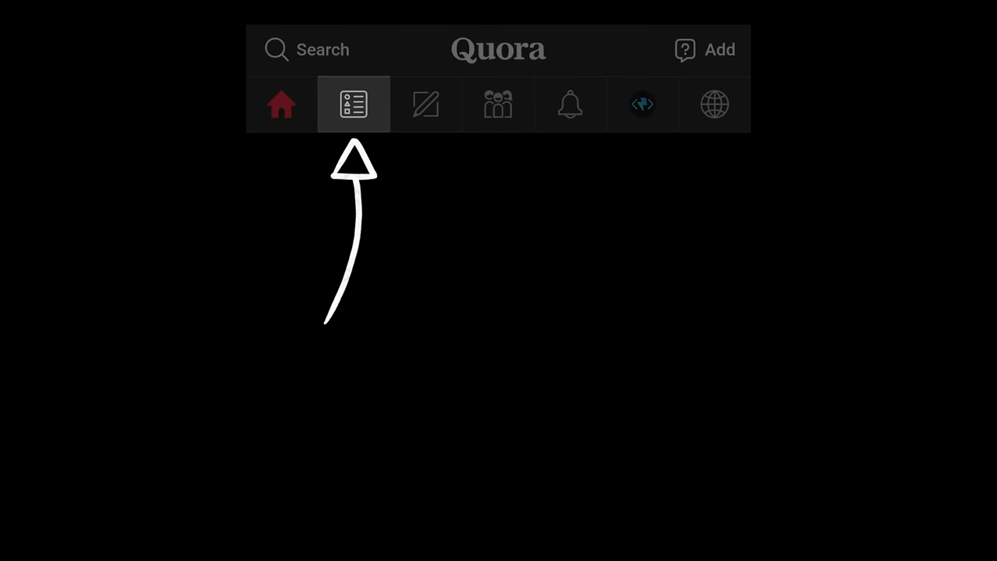
left_click(353, 103)
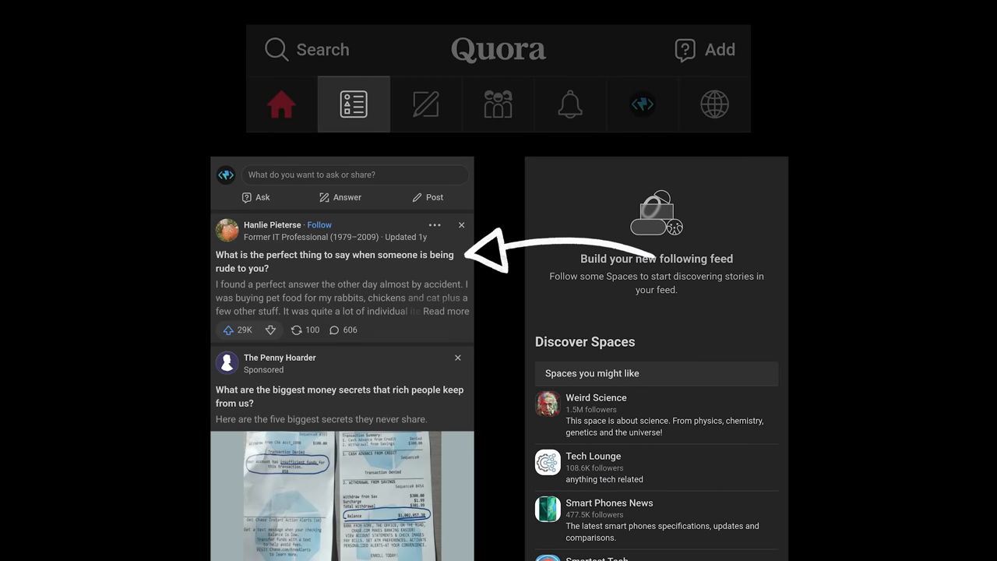
left_click(497, 103)
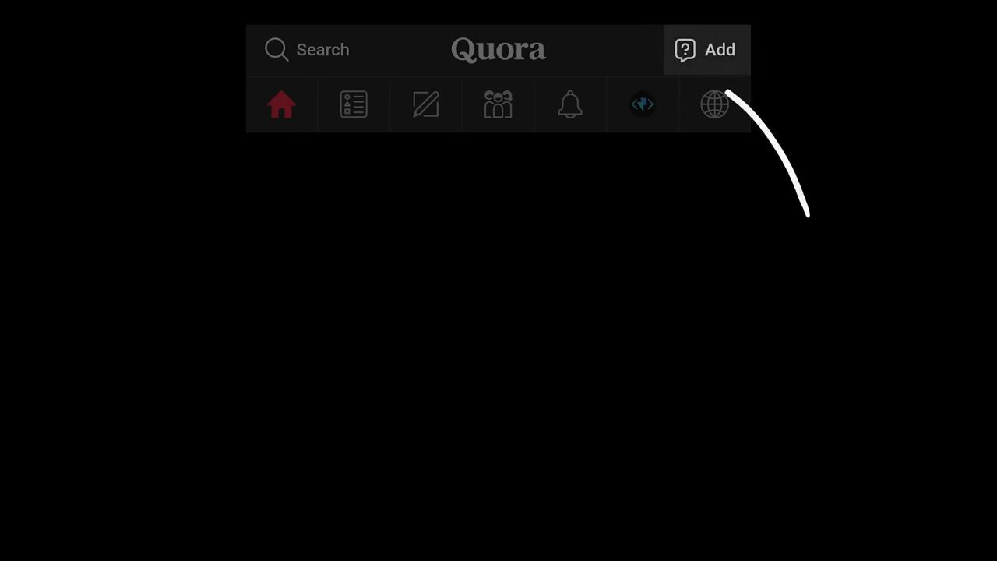
left_click(705, 49)
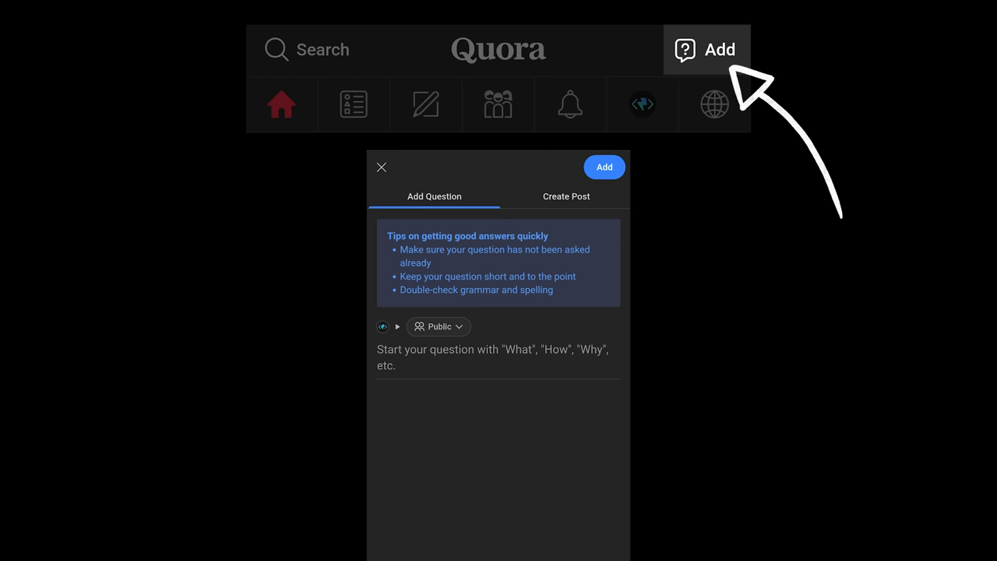
left_click(382, 167)
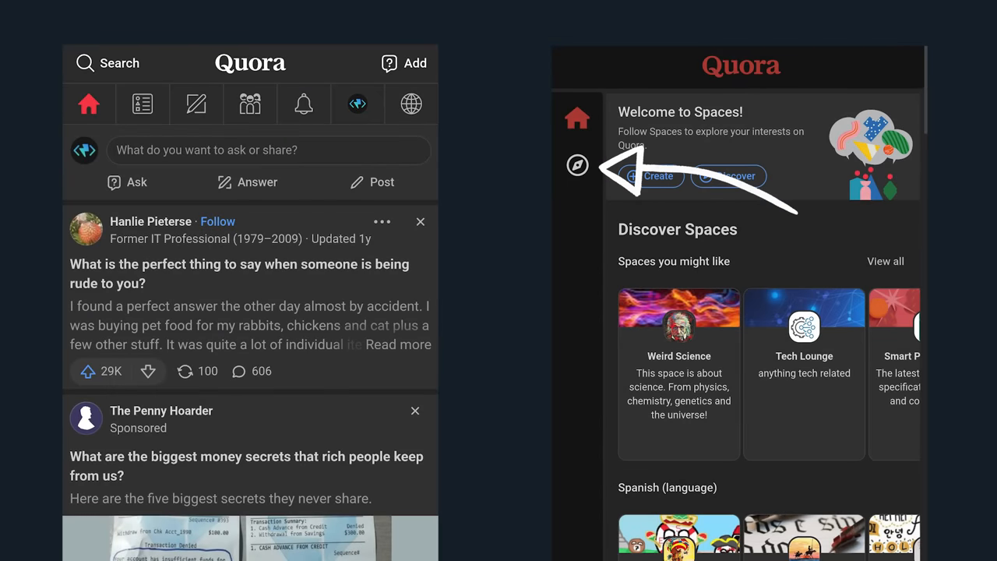
- Place the vertical-sidebar mockup beside the top nav, highlighting bell, globe and profile icons
left_click(577, 211)
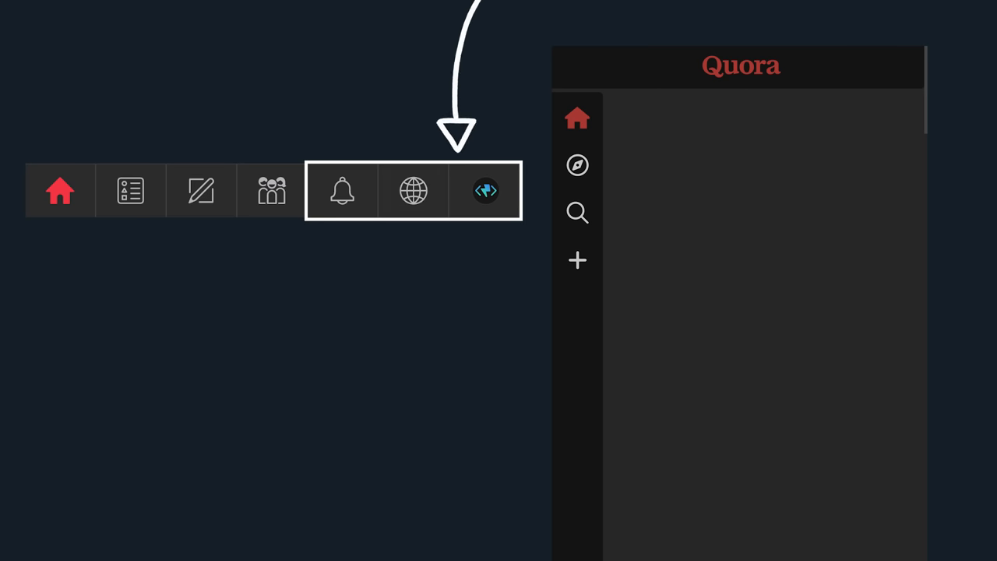
left_click(413, 191)
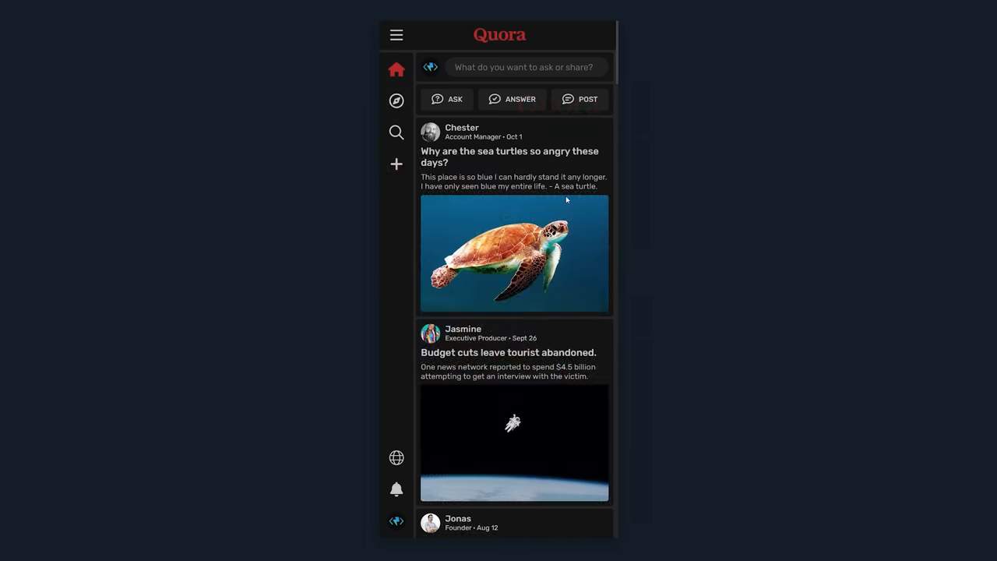
- Scroll the redesigned feed, then collapse and re-expand the sidebar via the hamburger icon
scroll("down", 3)
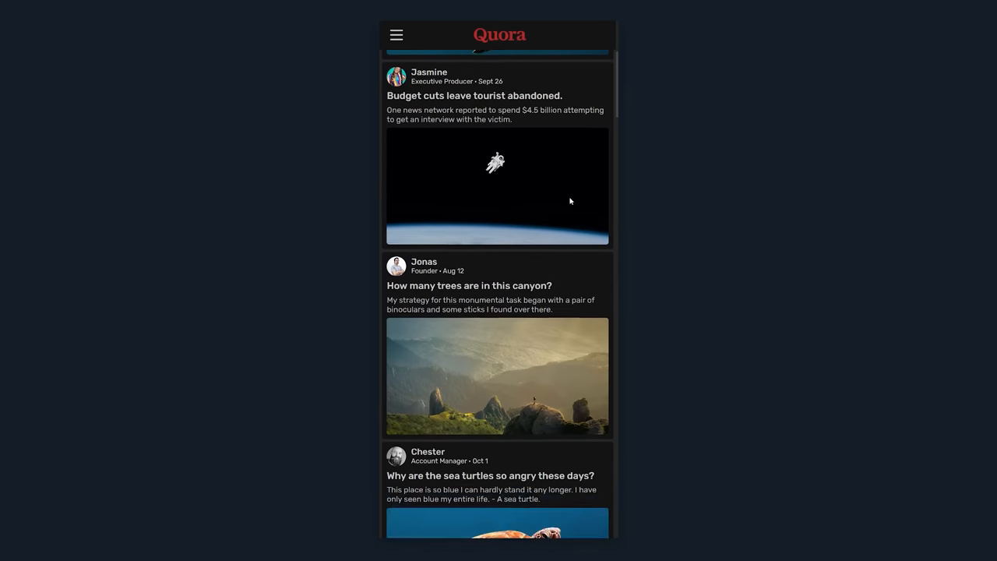
left_click(396, 35)
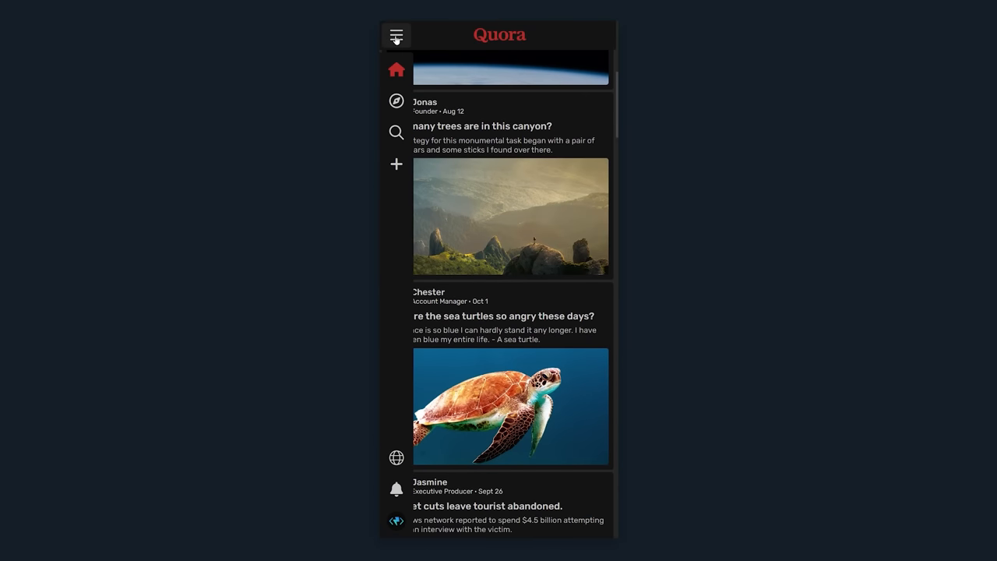
left_click(396, 36)
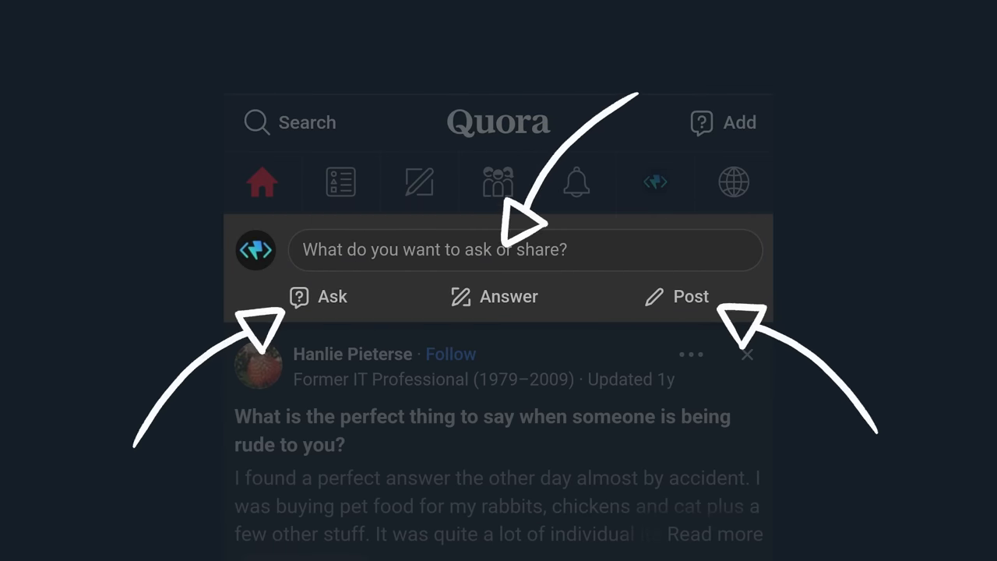
- Show the Add Question dialog, then the Answer page's Questions for you list
left_click(320, 296)
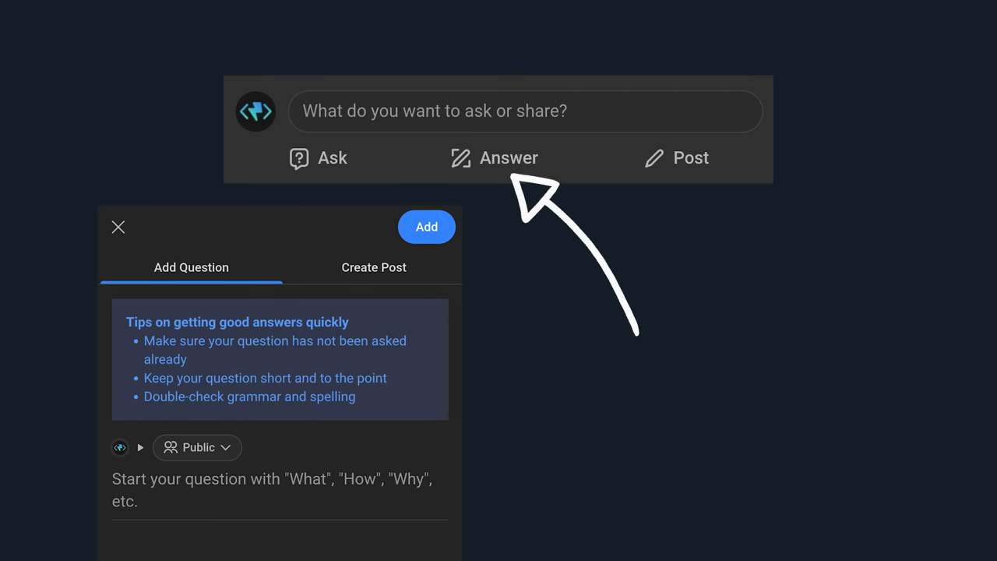
left_click(508, 157)
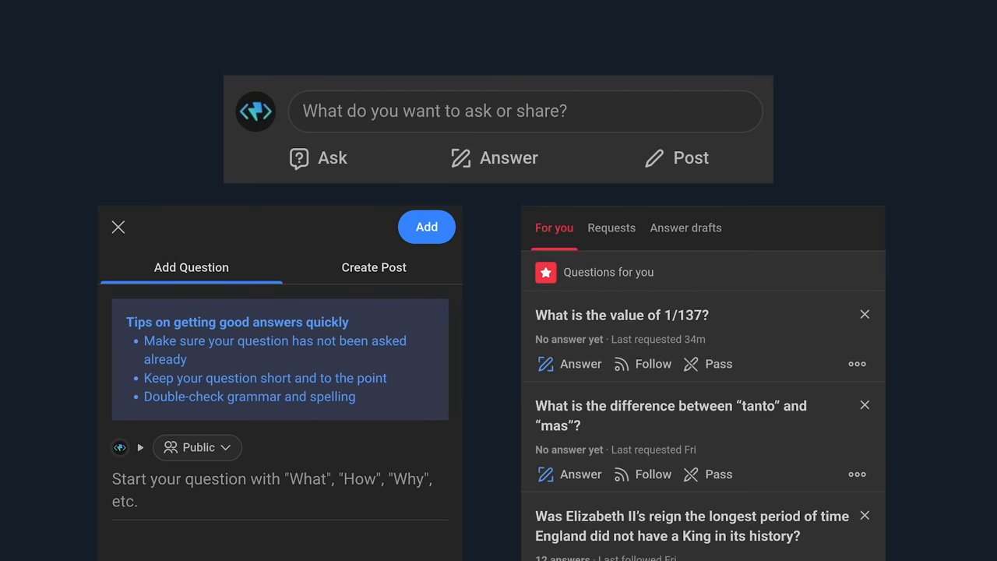
left_click(117, 227)
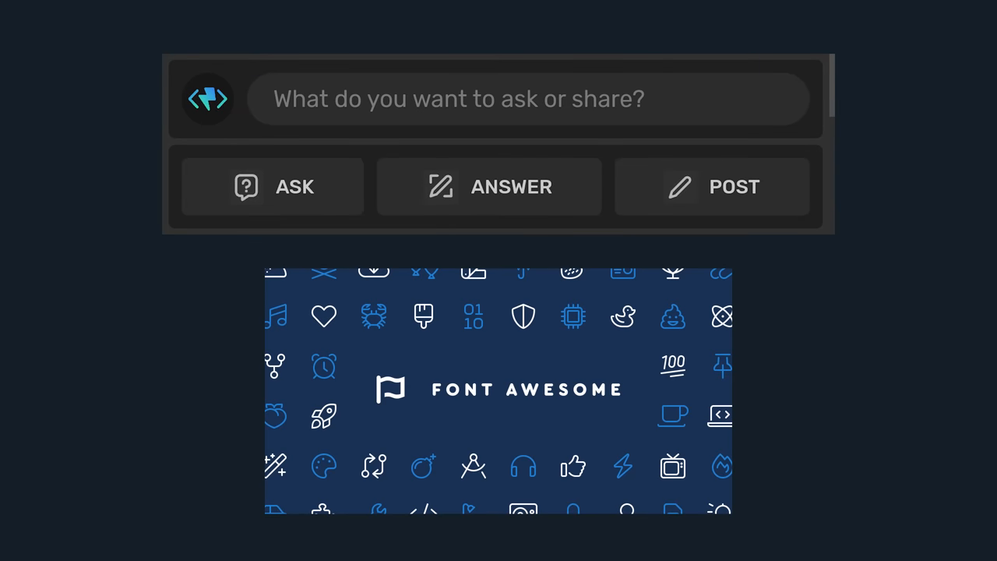
- Search Font Awesome for 'comm' icons for the redesigned ASK/ANSWER/POST buttons
type("comm")
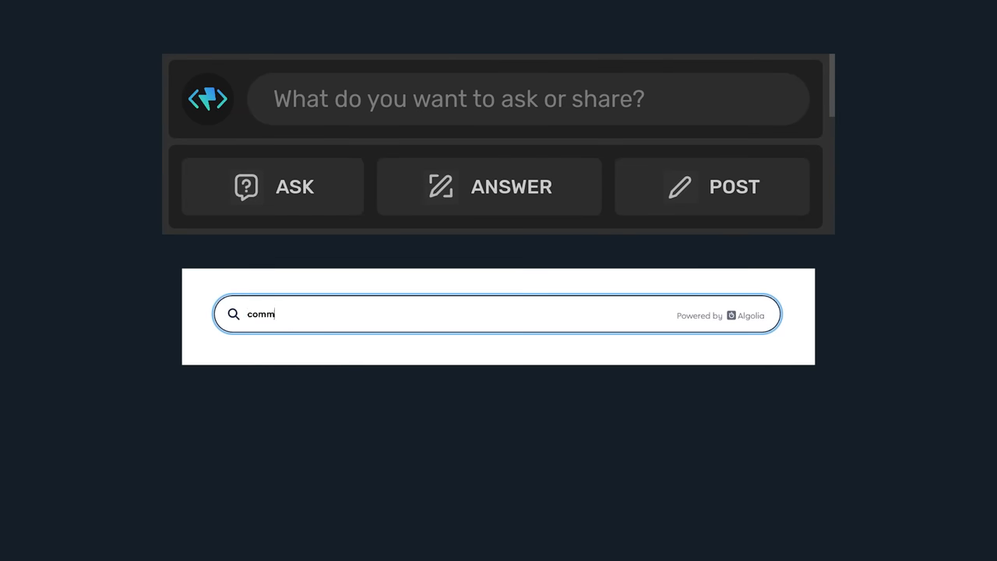
type("comm")
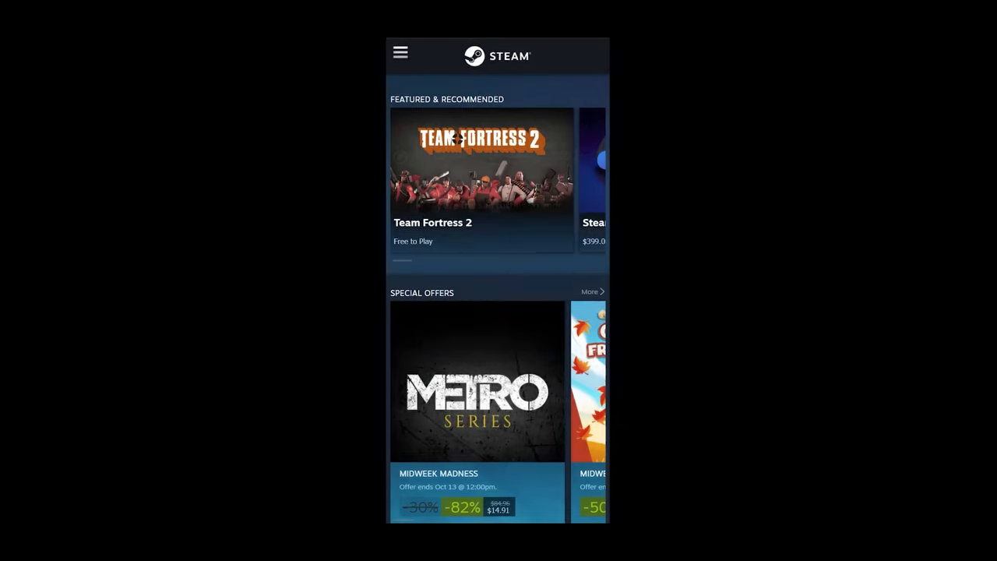
- Scroll past Featured & Recommended to Special Offers and the Steam Deck banner
scroll("down", 3)
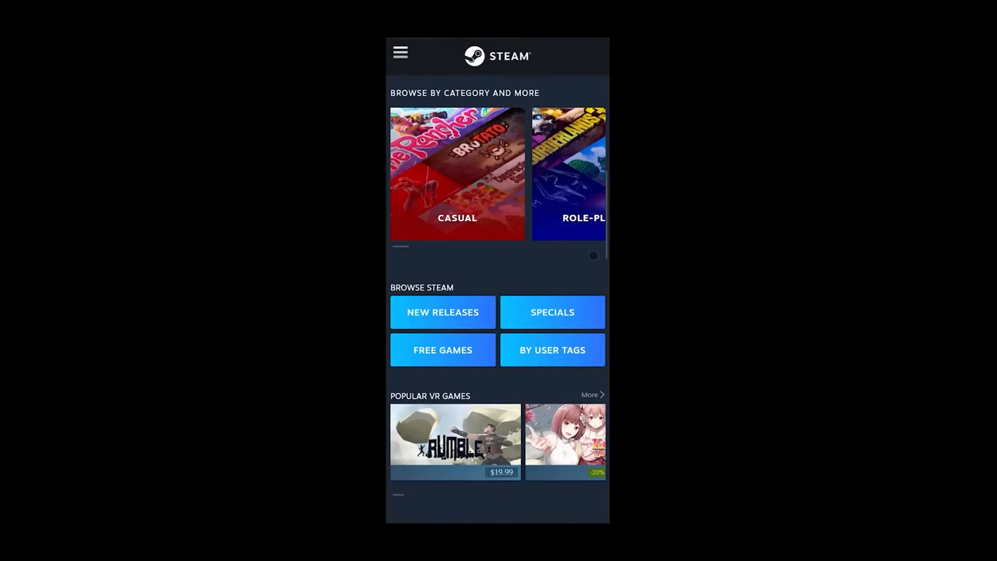
scroll("down", 3)
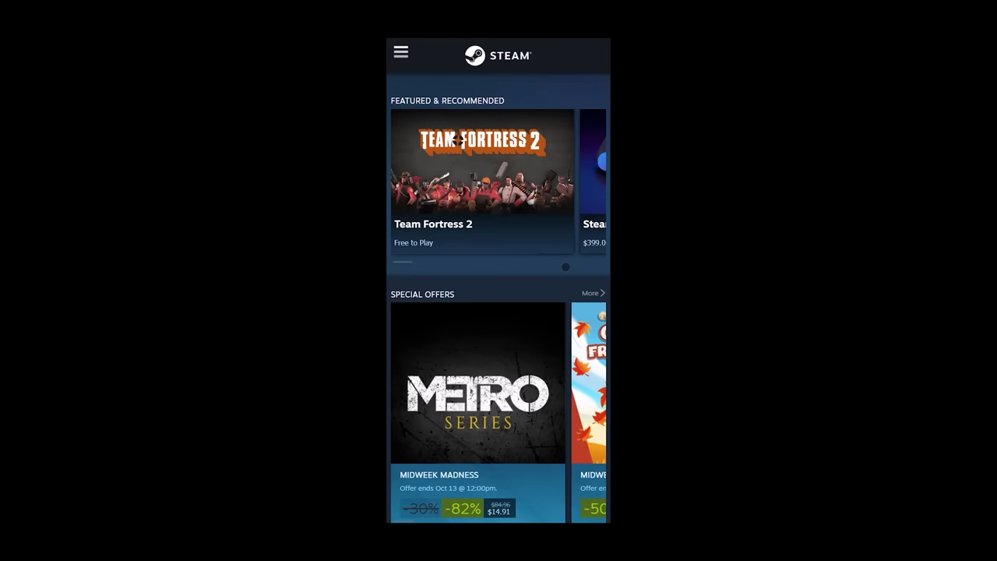
scroll("down", 3)
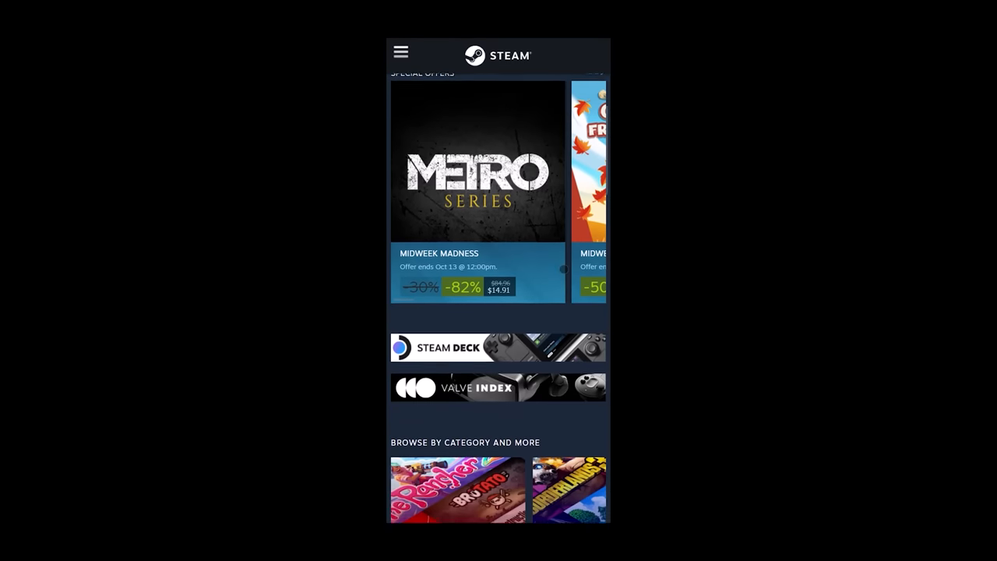
scroll("down", 3)
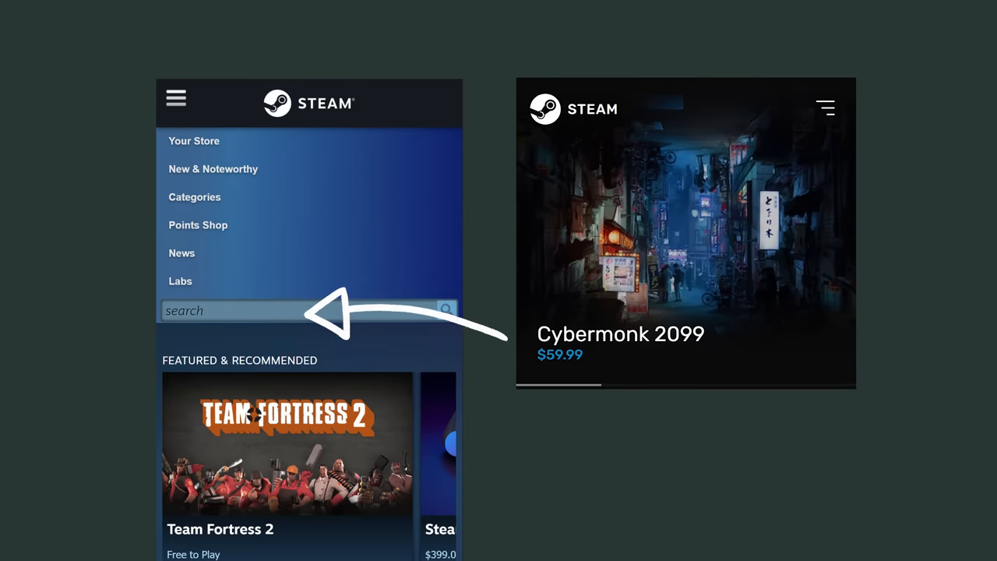
- Show the hamburger menu's search field beside the Cybermonk 2099 redesign mockup
left_click(176, 98)
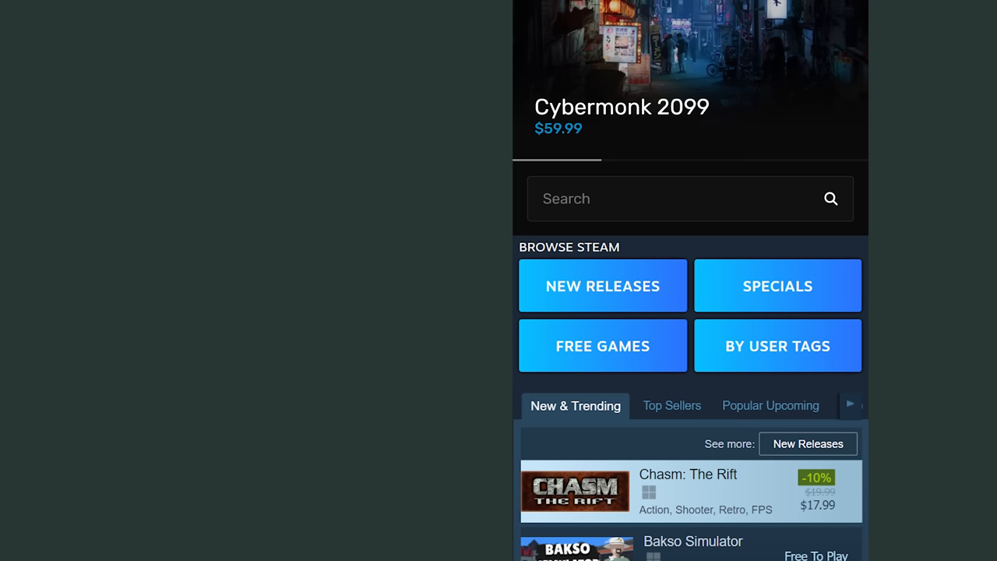
- Scroll below the Cybermonk 2099 banner to search, Browse Steam and New & Trending
scroll("down", 3)
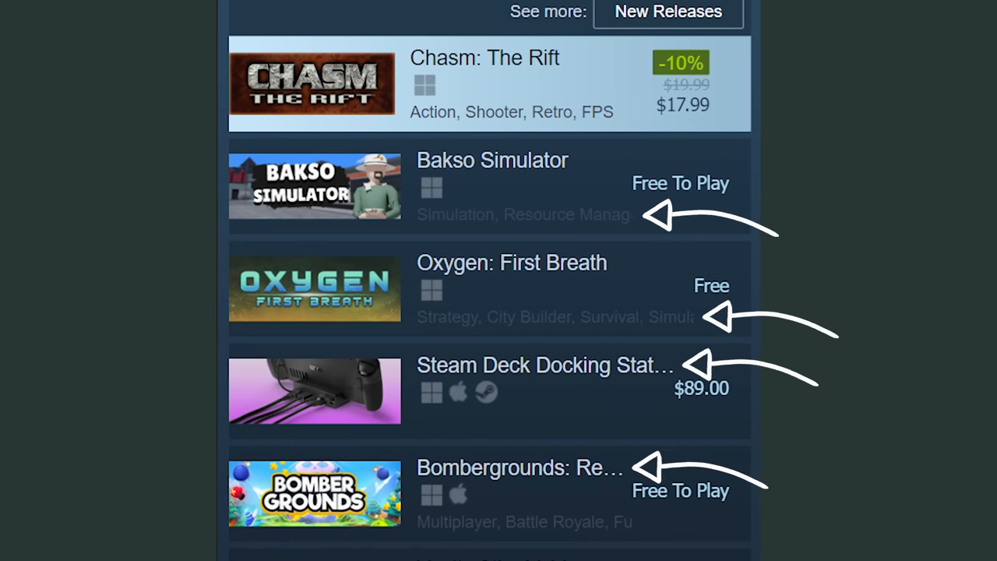
- Scroll the New & Trending list, annotating tag lines, discount badges and sale prices
scroll("down", 3)
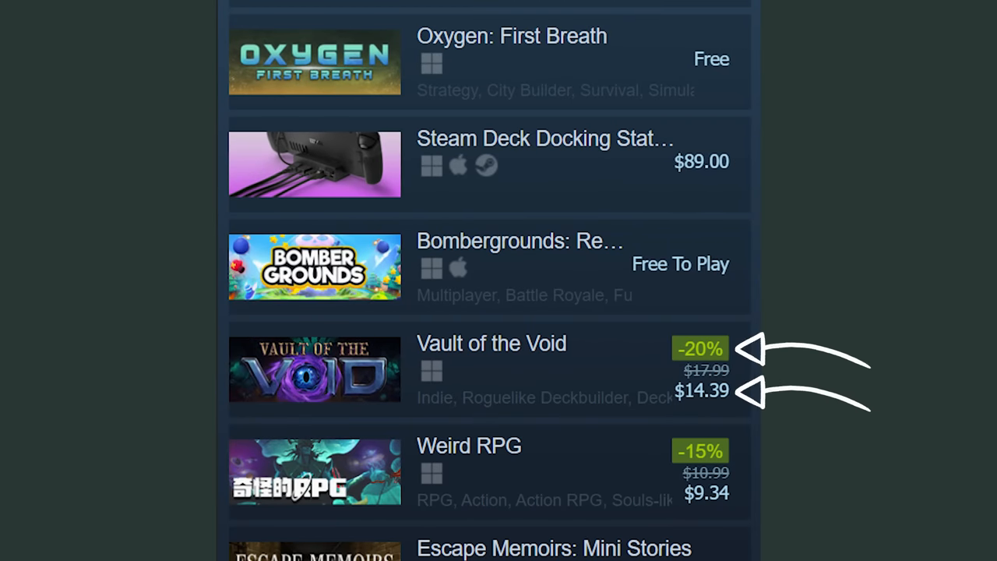
scroll("down", 3)
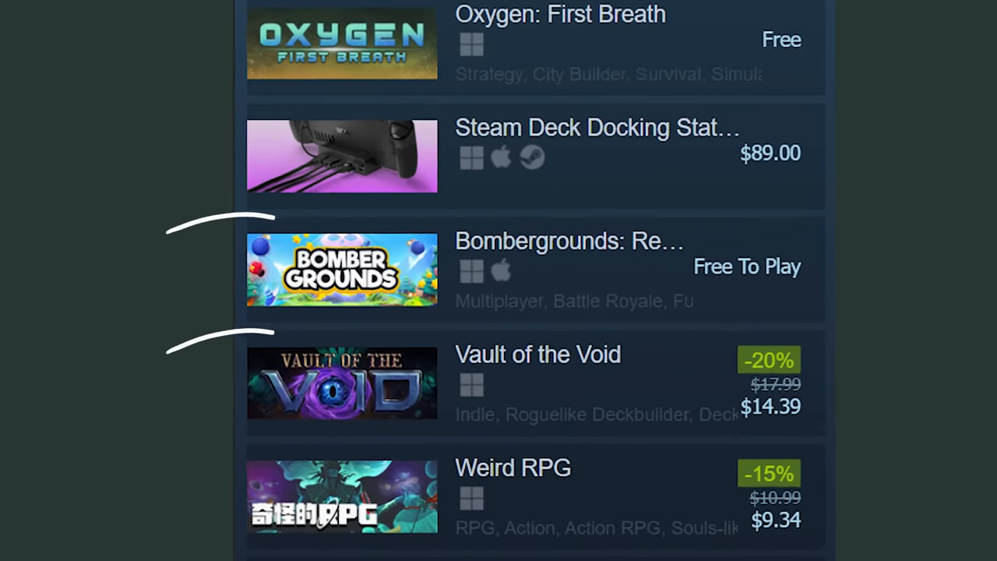